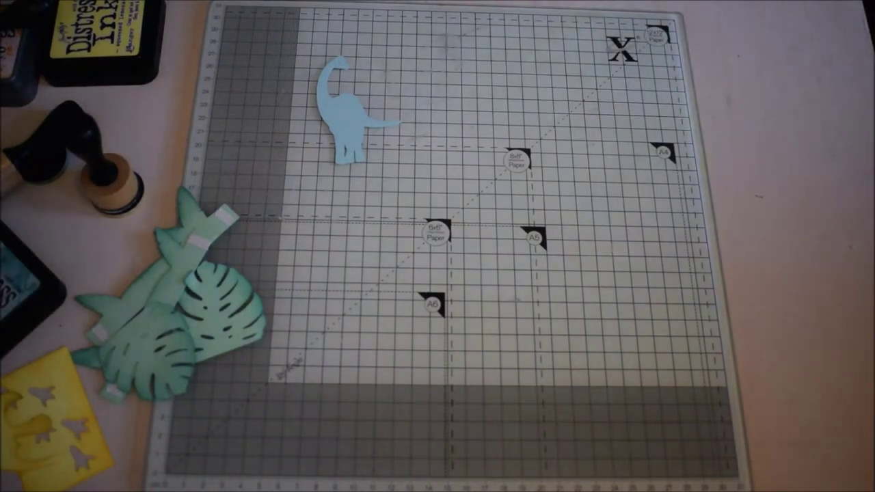
drag(348, 109, 519, 219)
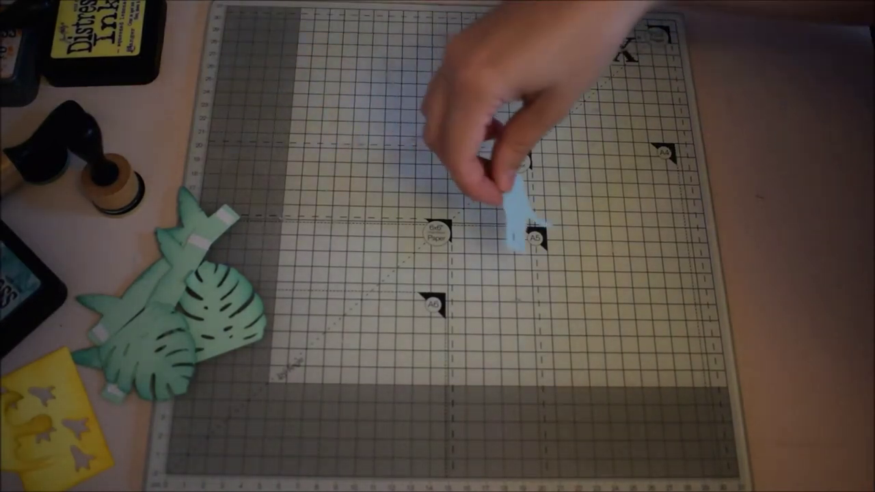